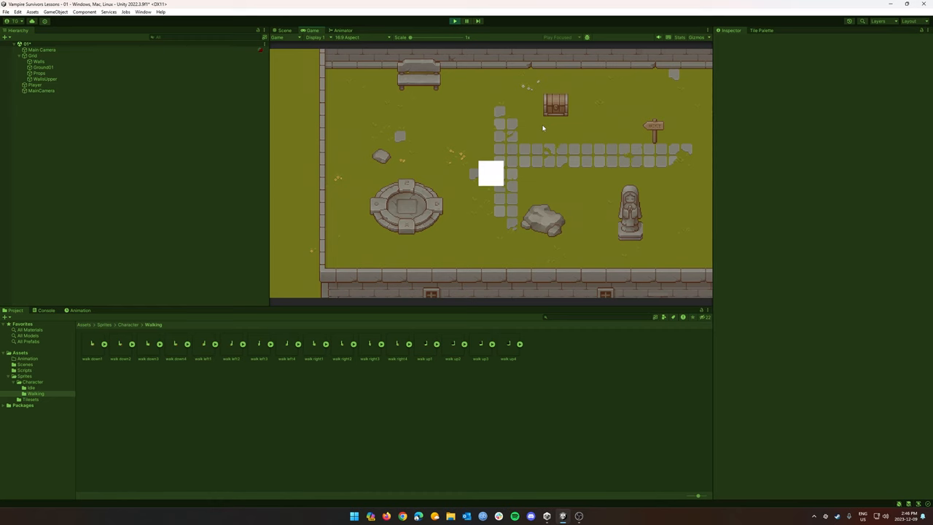
- Stop Play mode and delete the placeholder Player object from the Hierarchy
left_click(284, 29)
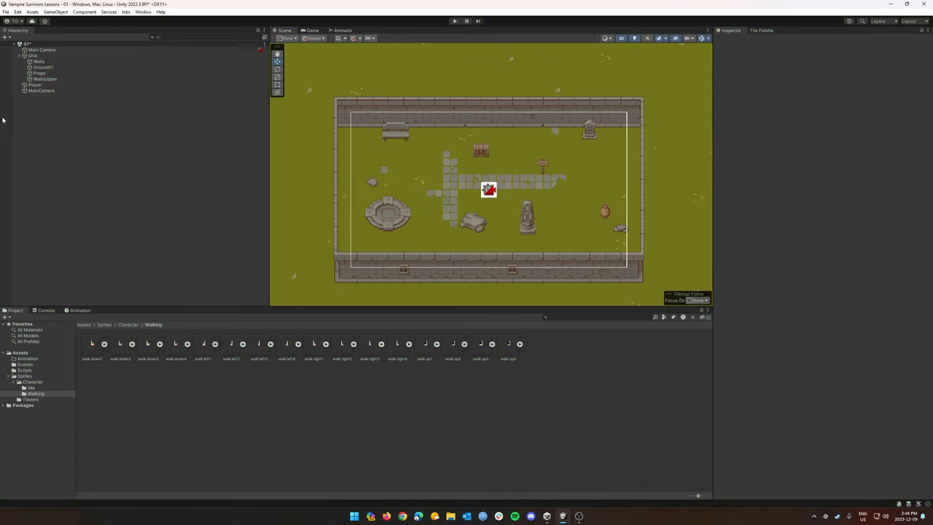
left_click(35, 85)
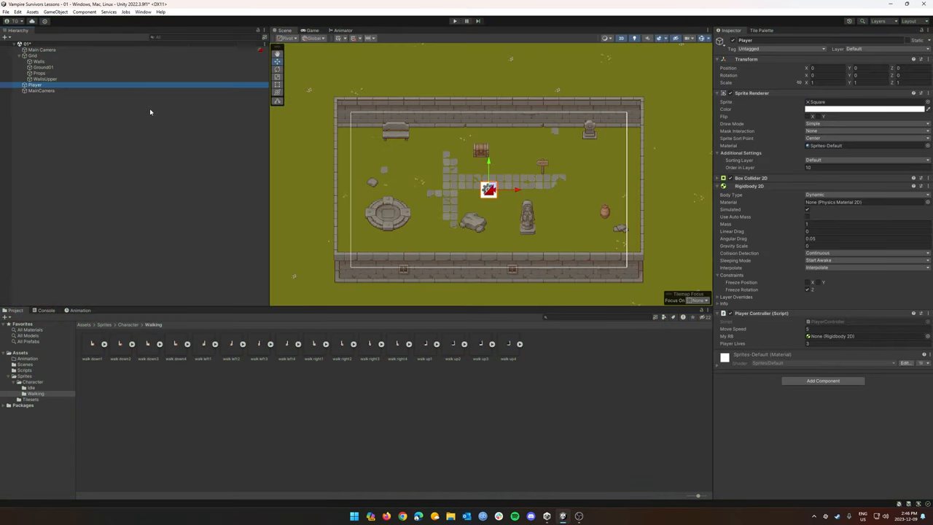
left_click(79, 135)
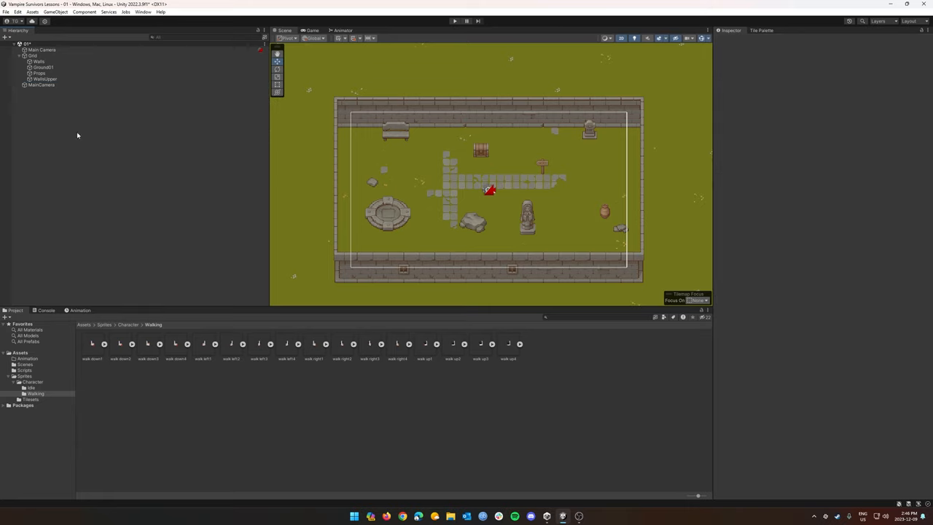
mouse_move(356, 350)
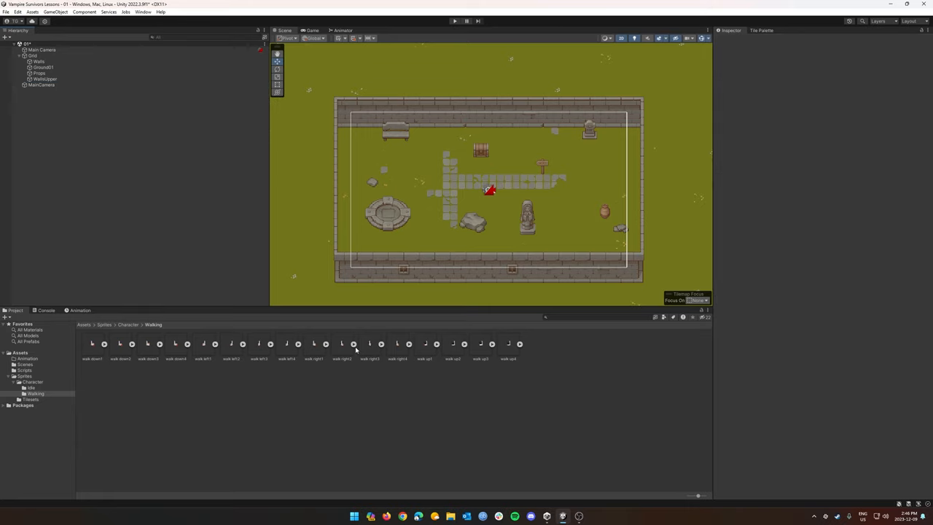
mouse_move(248, 242)
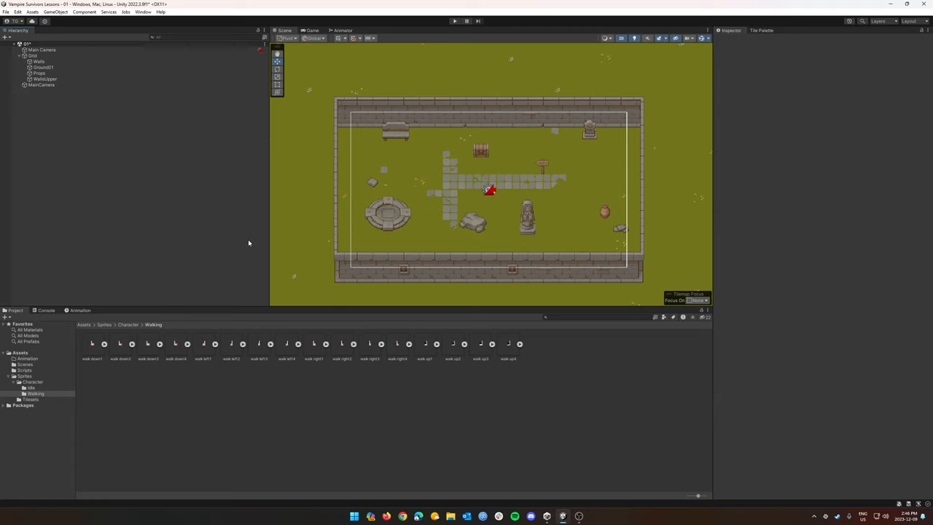
mouse_move(160, 335)
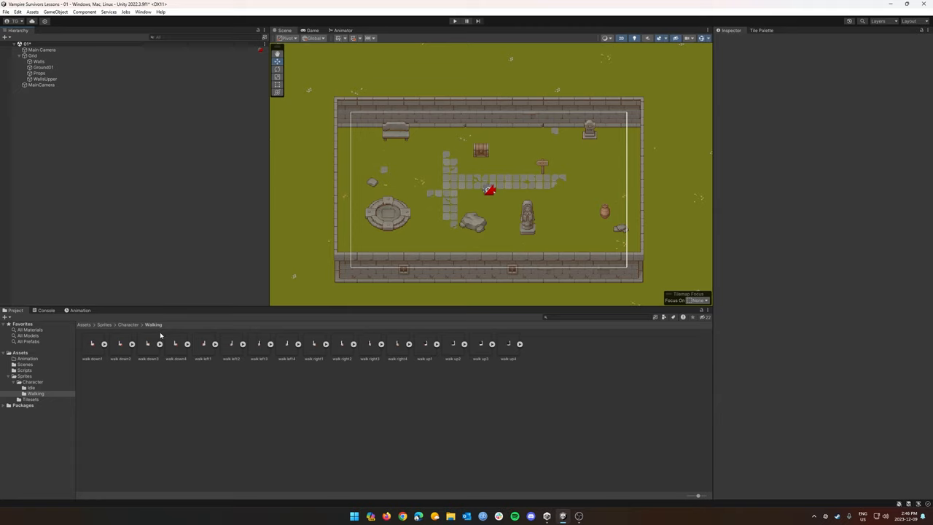
- Drag the walk_down0 sprite from the Walking folder into the Hierarchy as a new object
left_click(92, 347)
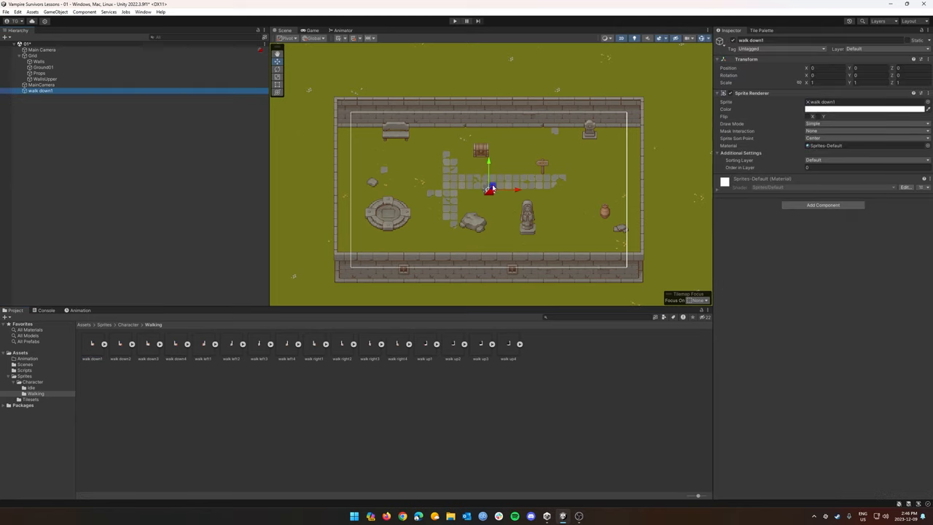
left_click(43, 67)
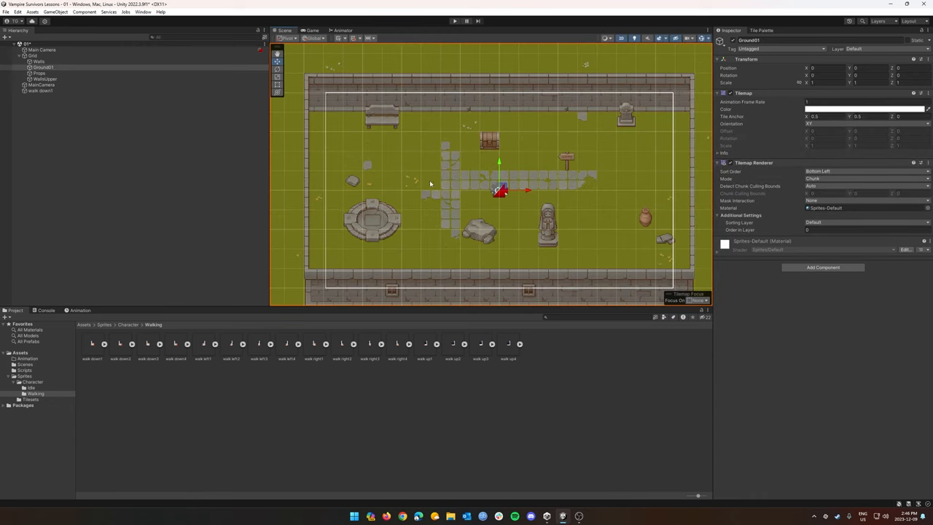
left_click(41, 91)
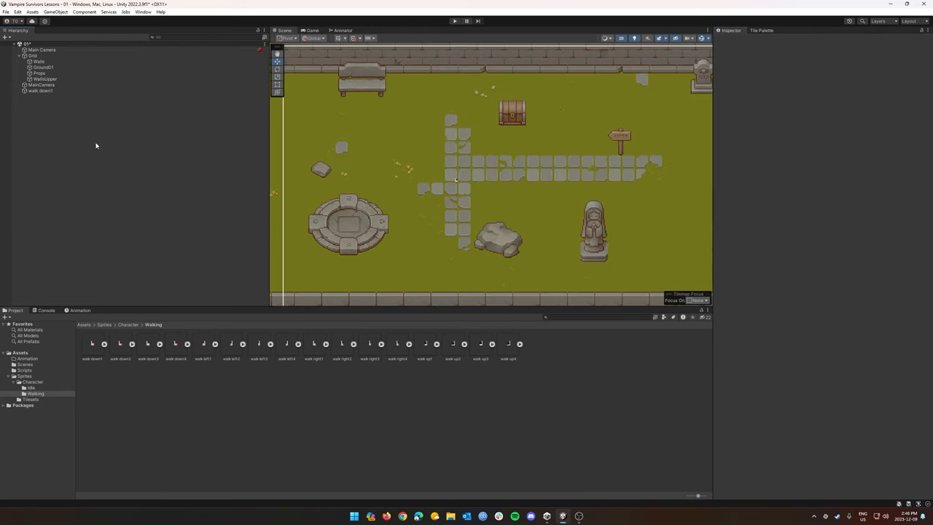
- Set walk_down0's import settings to the right Pixels Per Unit and Point filtering, then apply
left_click(41, 90)
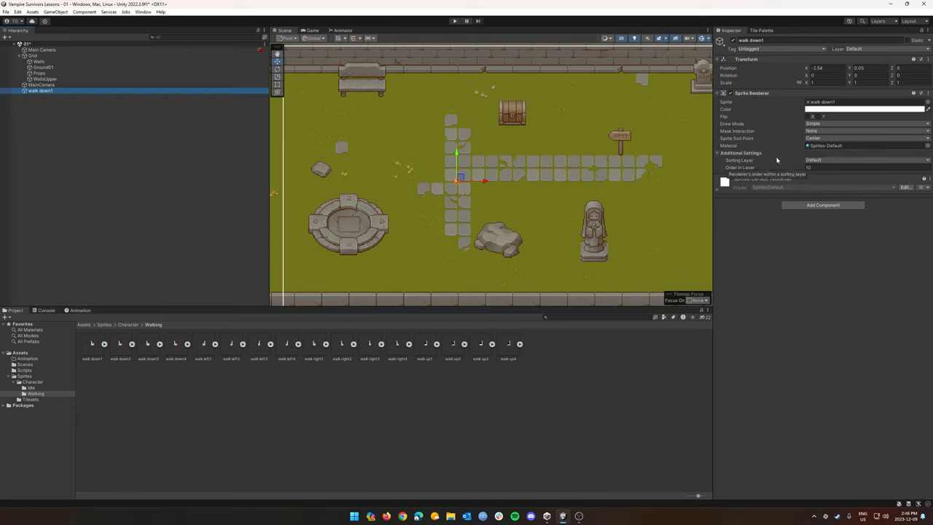
left_click(92, 344)
type("16")
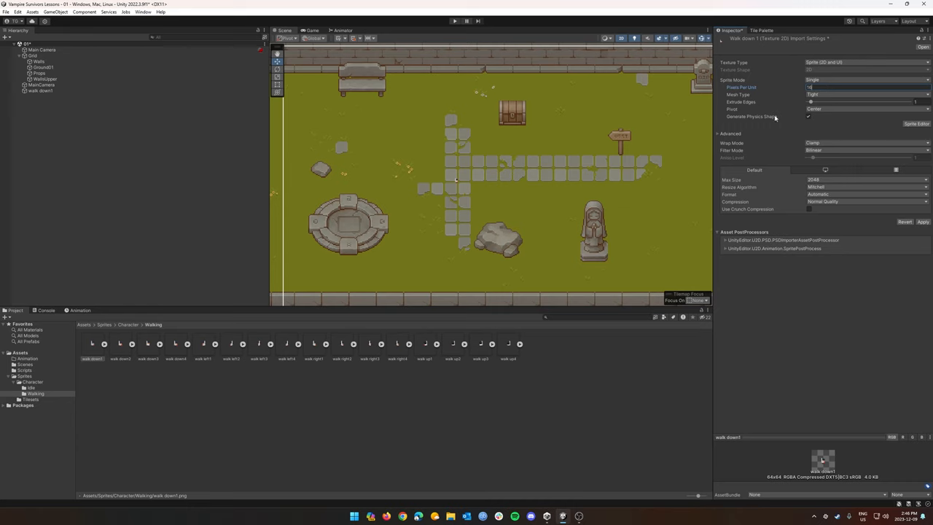
left_click(865, 150)
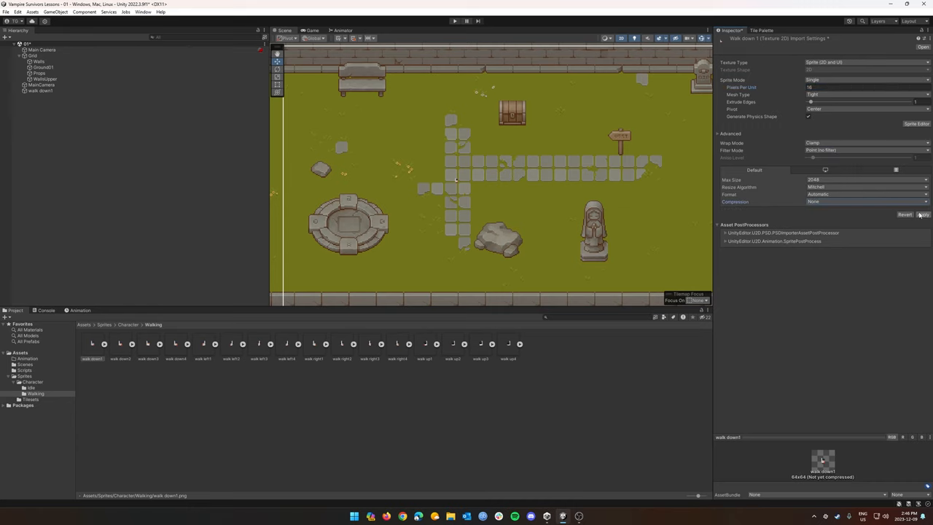
left_click(921, 213)
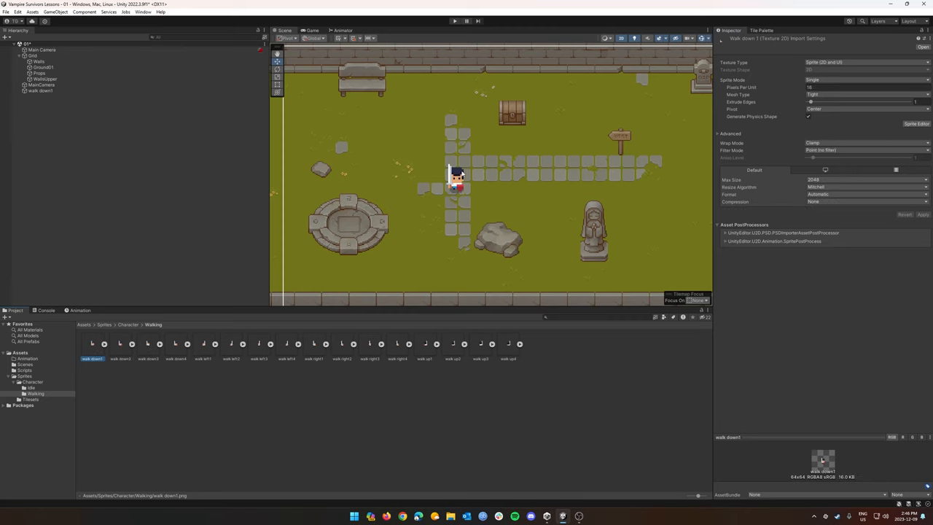
mouse_move(153, 300)
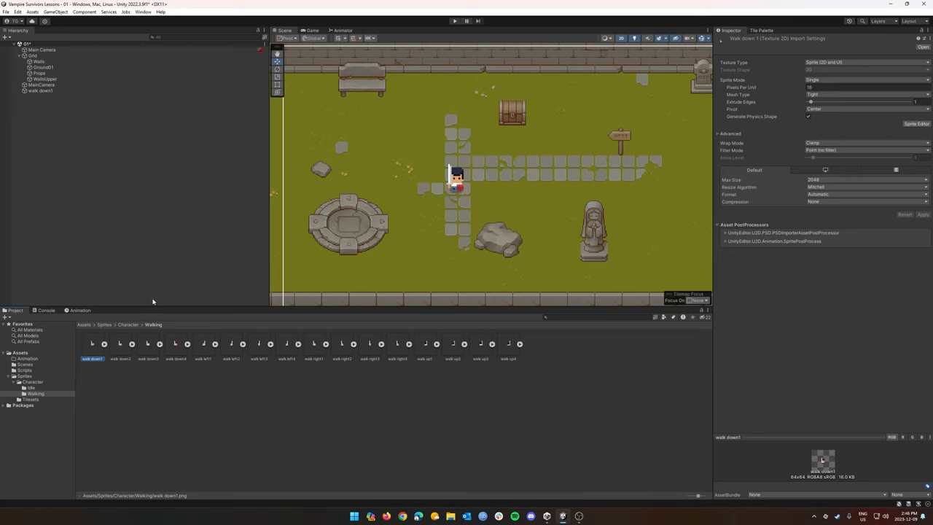
mouse_move(804, 128)
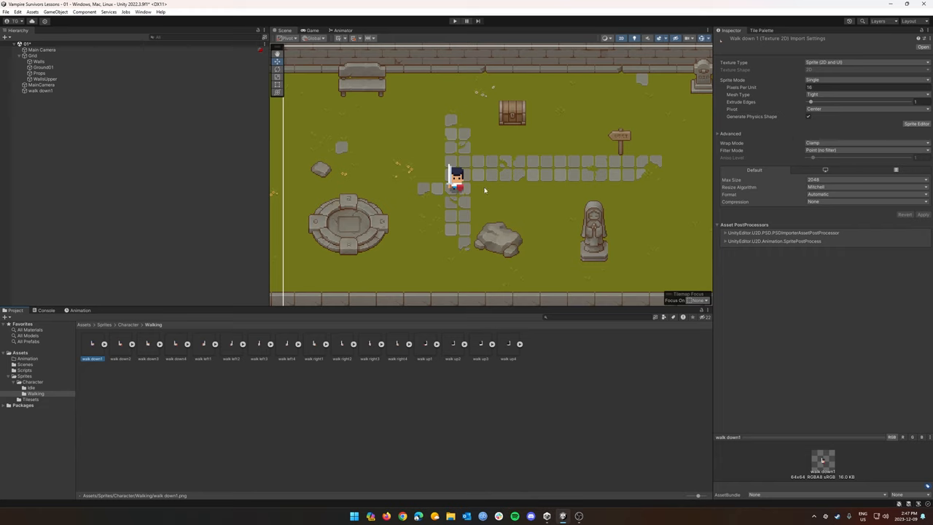
mouse_move(756, 228)
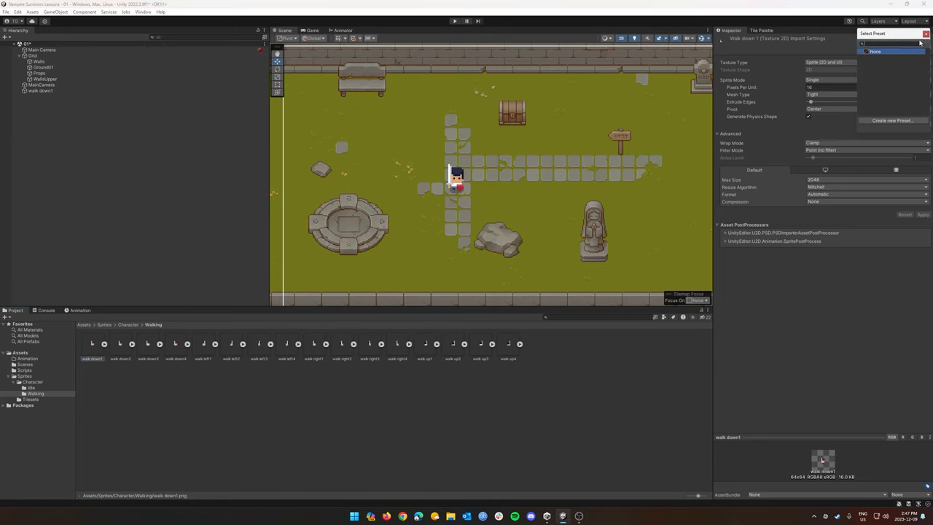
- Save the current import settings as a preset named 'Character'
left_click(892, 120)
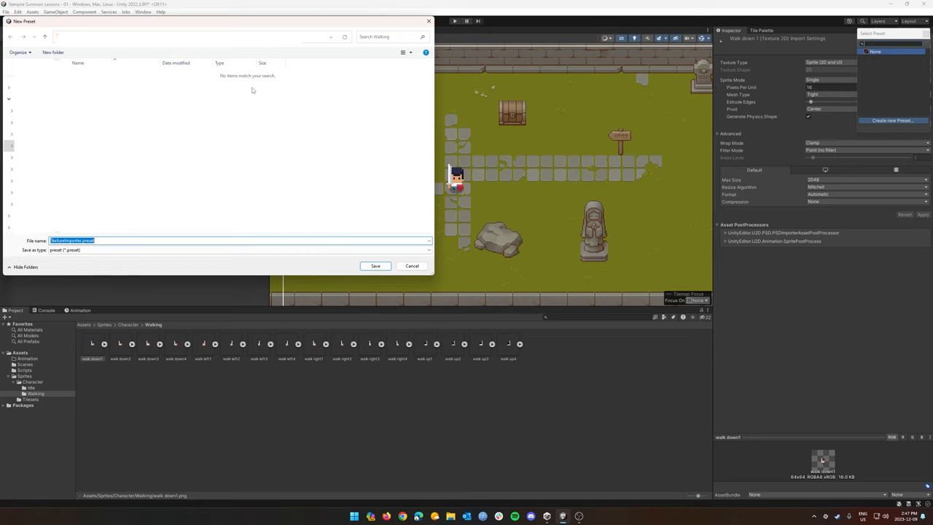
type("CharacterMoving")
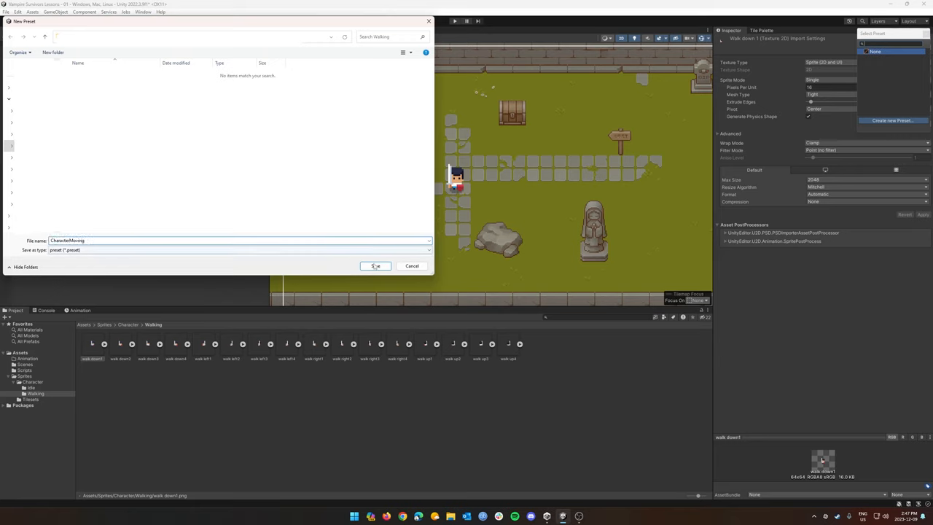
left_click(376, 265)
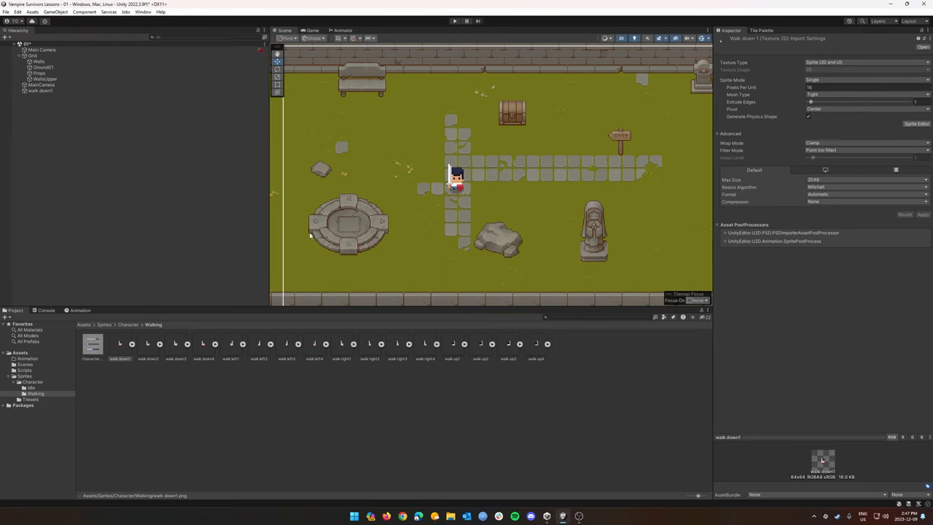
- Apply the Character preset to all the walk sprites
left_click(148, 343)
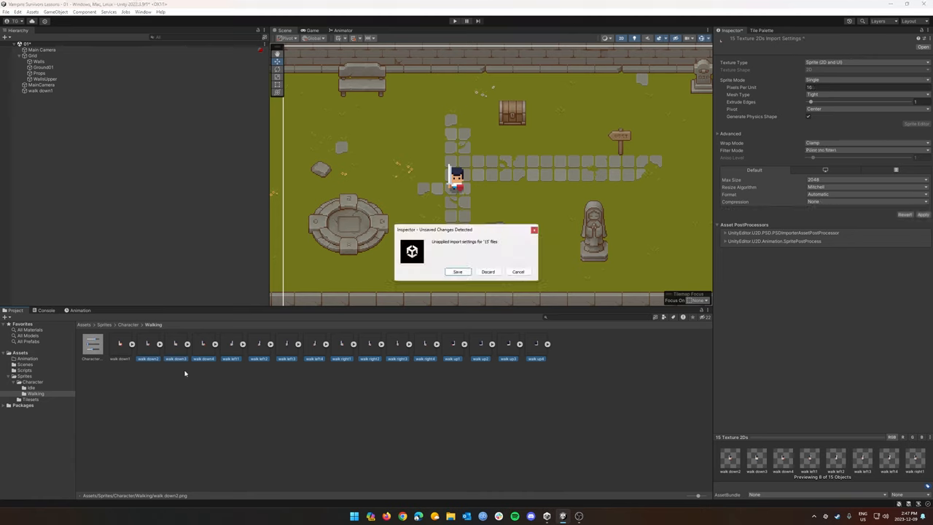
left_click(487, 273)
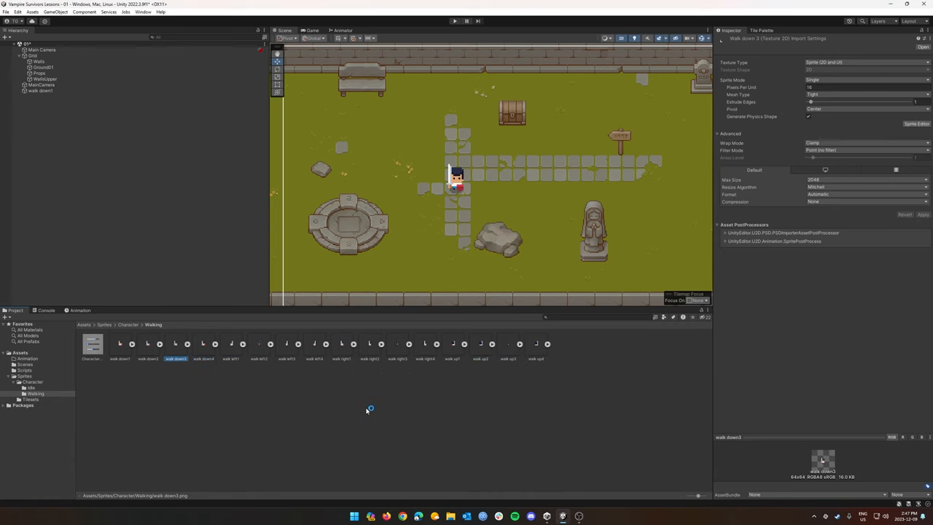
left_click(204, 349)
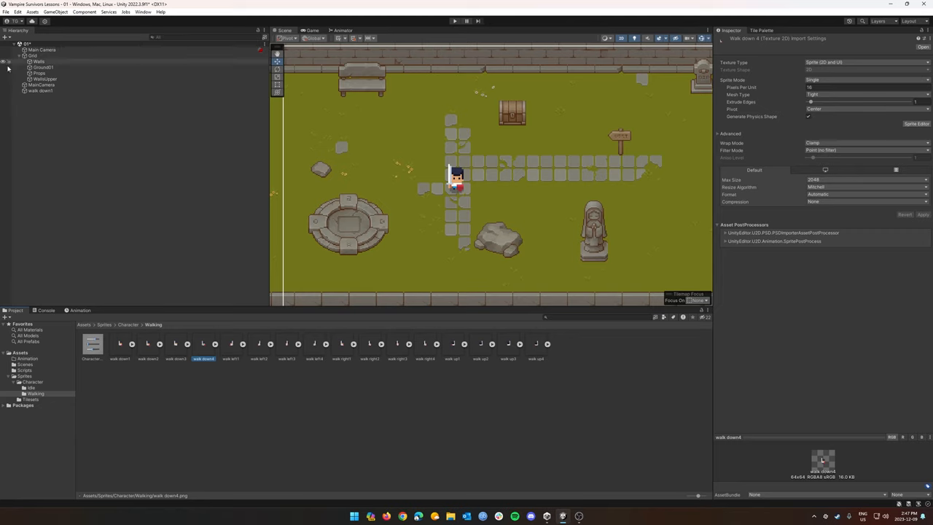
- Bring up the Animation window and select the Player so its Create button shows
left_click(41, 90)
type("Player")
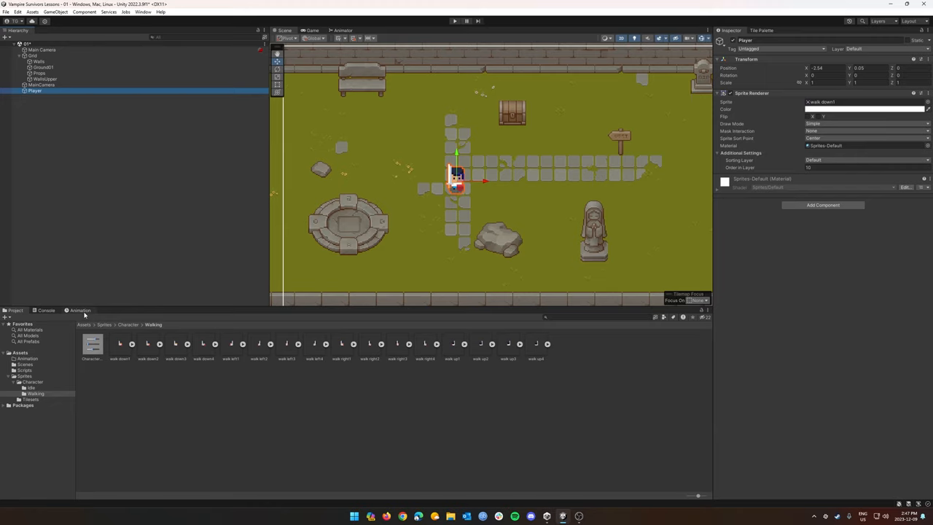
left_click(78, 309)
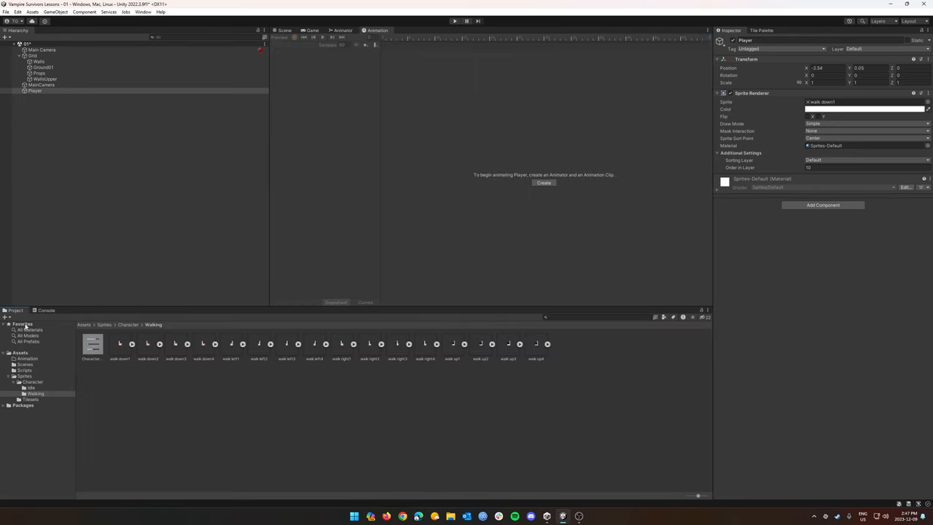
left_click(35, 91)
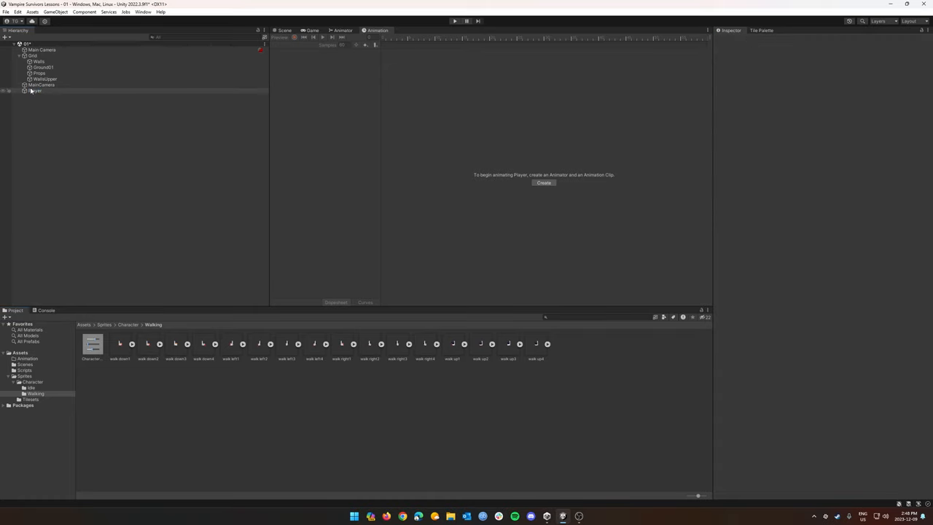
left_click(35, 91)
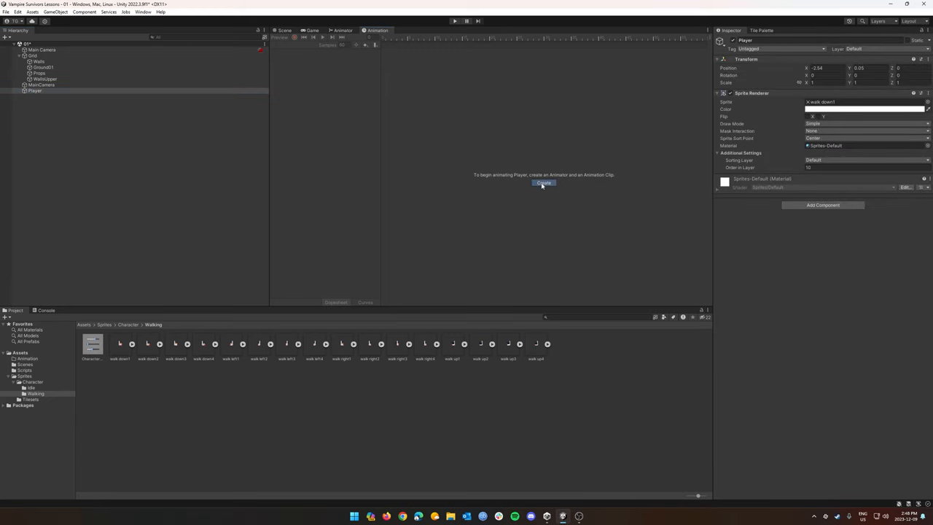
- Create the Player's first animation clip saved as Playing_Walk_Down
left_click(544, 182)
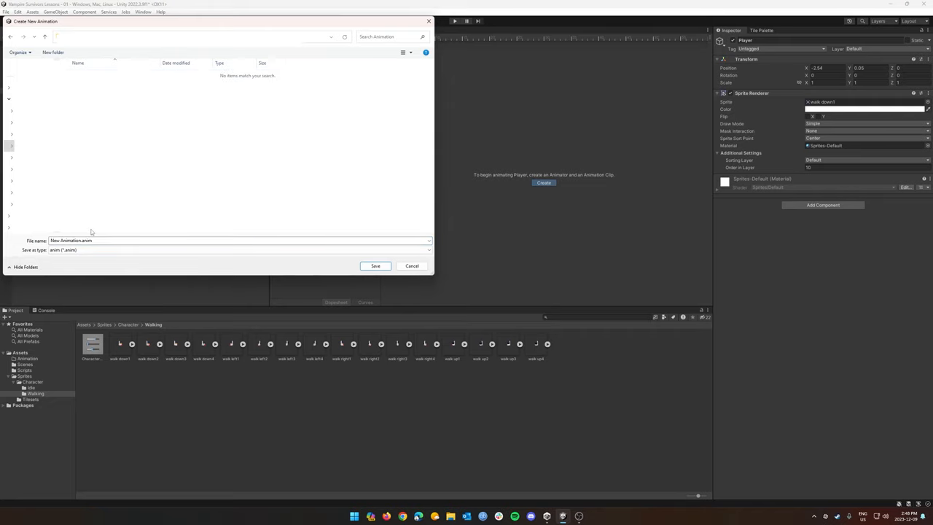
type("Play")
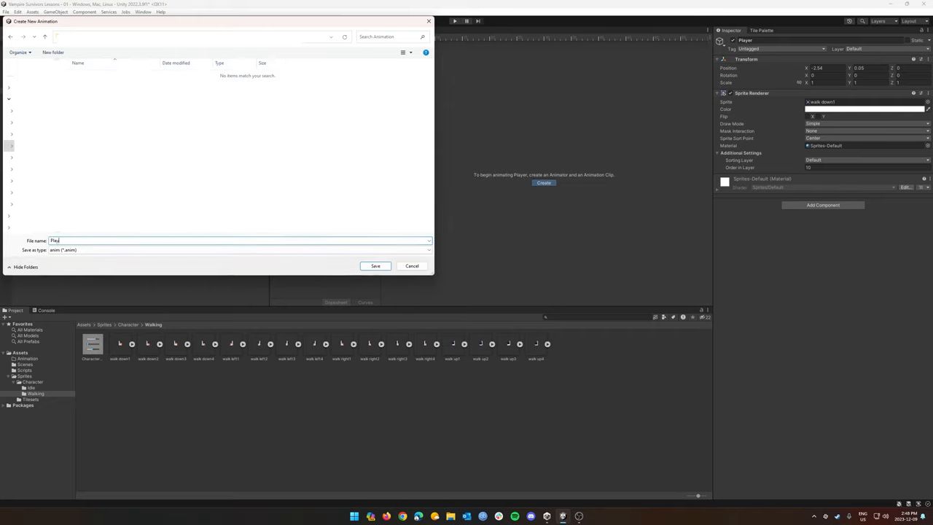
type("Playing_Walk_Down")
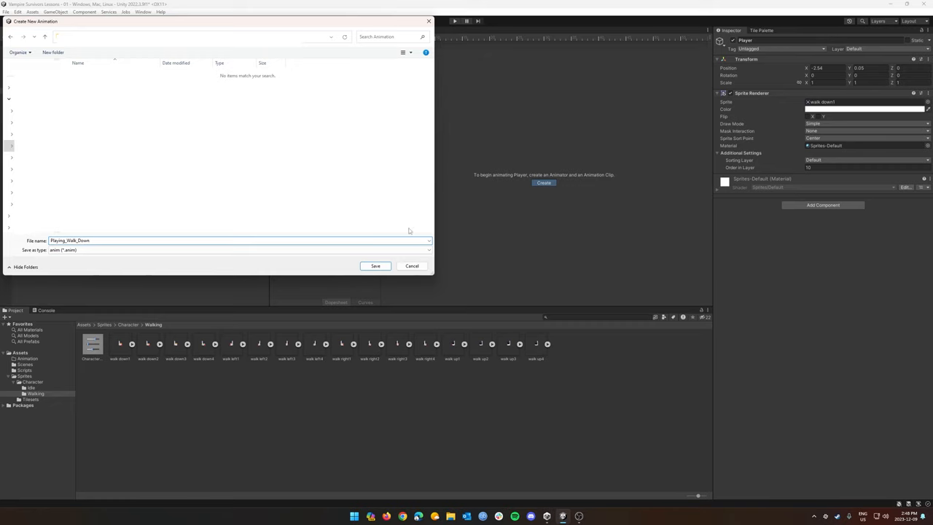
left_click(376, 265)
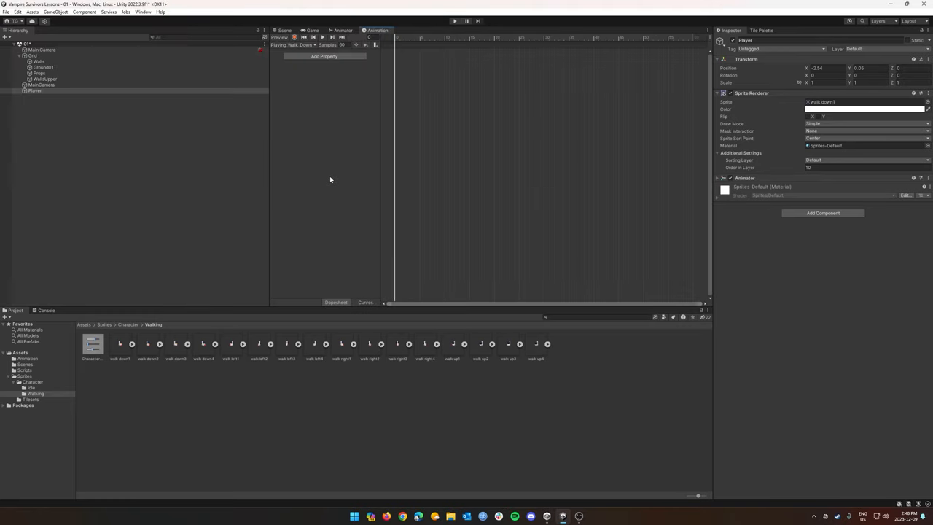
- Drop the four walk-down sprites onto the clip's timeline as keyframes
left_click(120, 343)
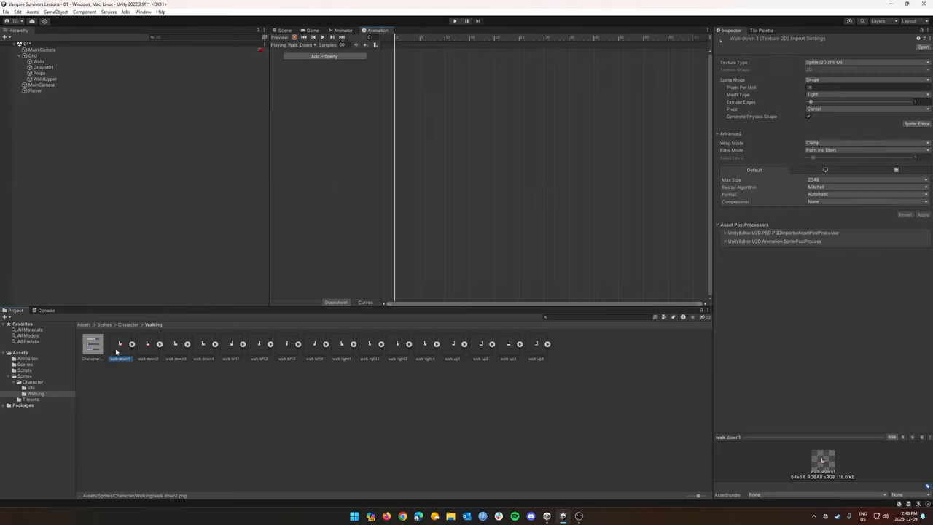
left_click(204, 344)
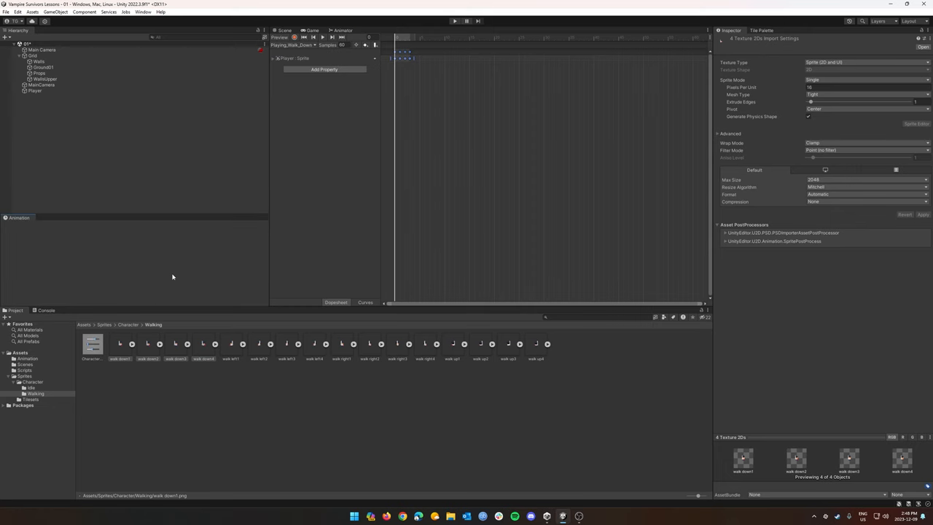
left_click(285, 29)
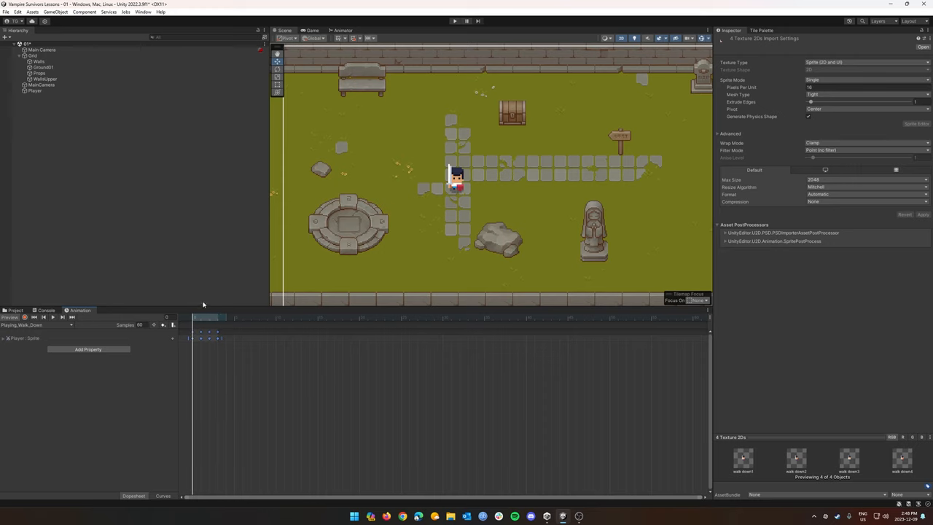
mouse_move(228, 305)
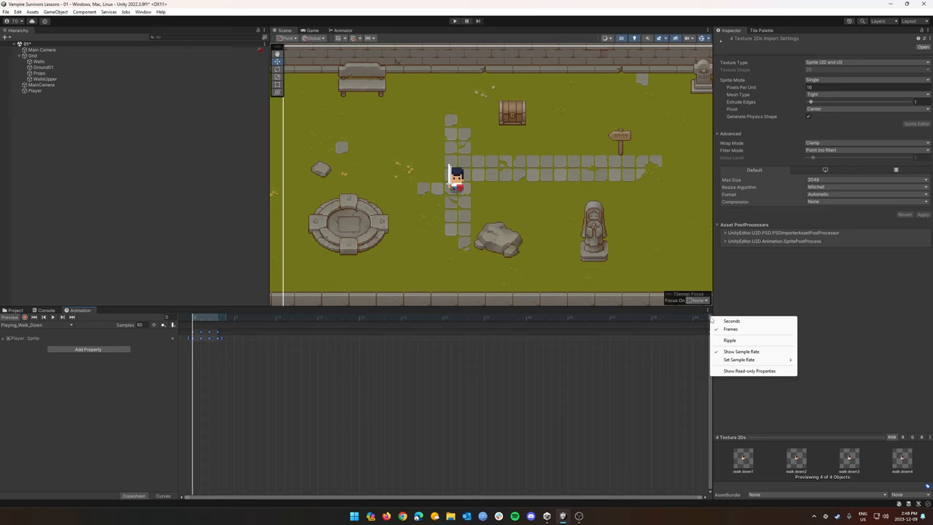
mouse_move(755, 355)
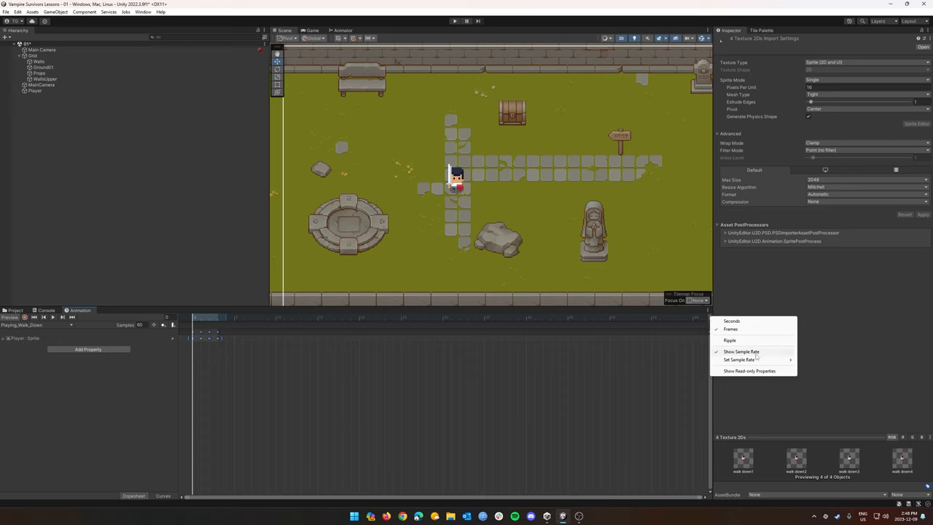
- Lower the clip's Samples value so the frames play slower
left_click(738, 358)
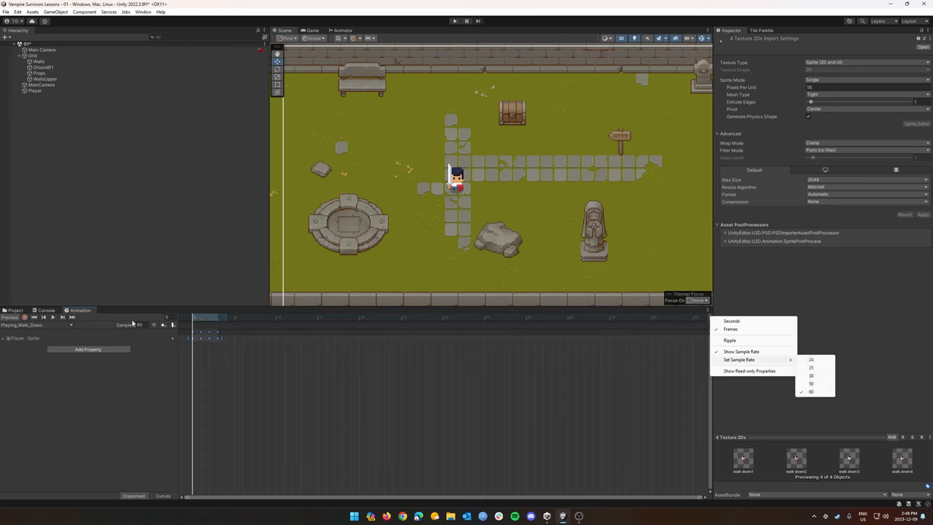
left_click(810, 391)
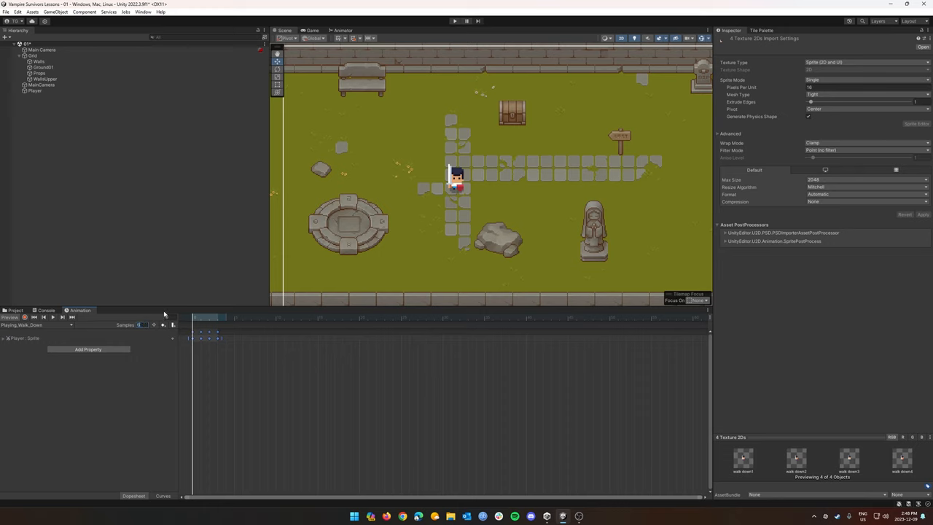
left_click(53, 317)
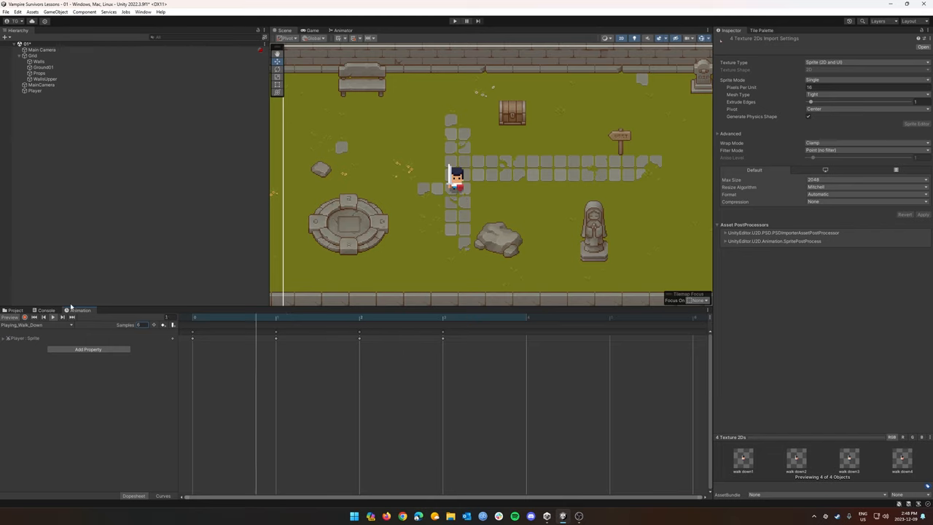
left_click(193, 320)
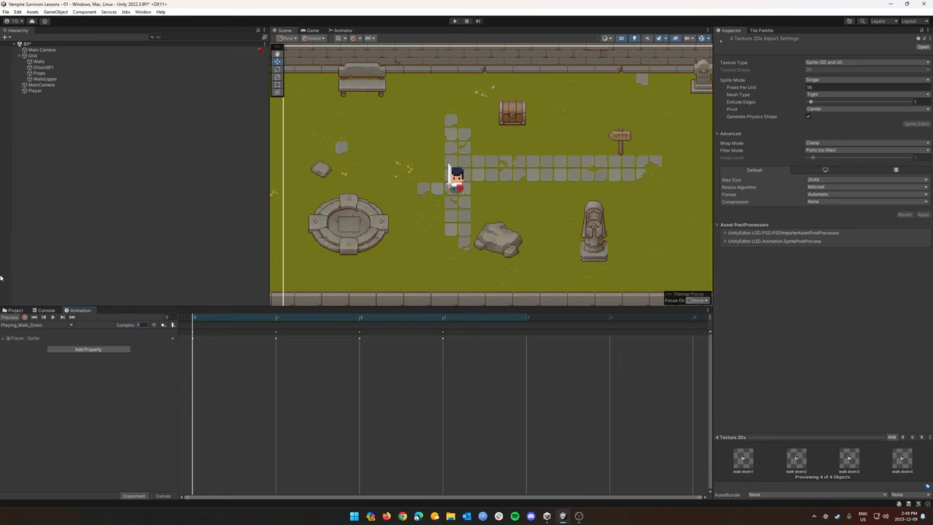
- Create the next walk-direction clip via Create New Clip and start its sprite frames
left_click(379, 29)
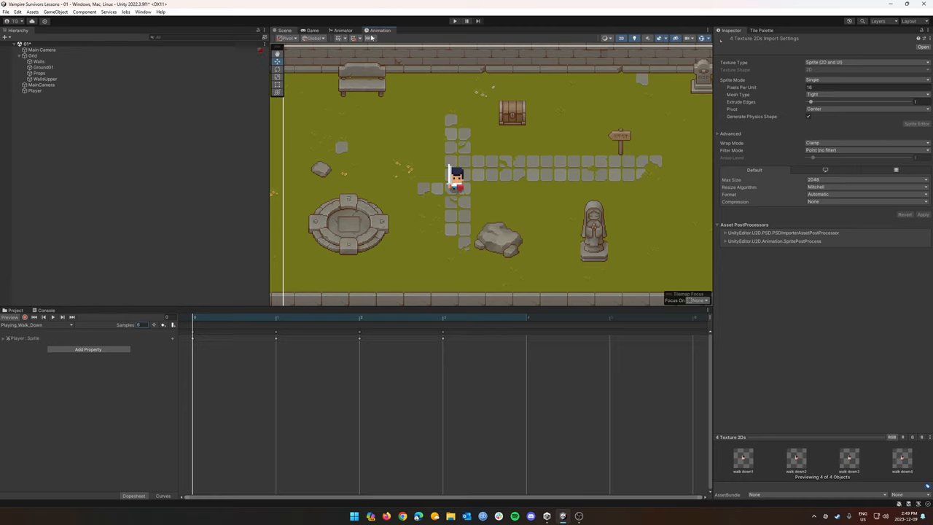
left_click(299, 43)
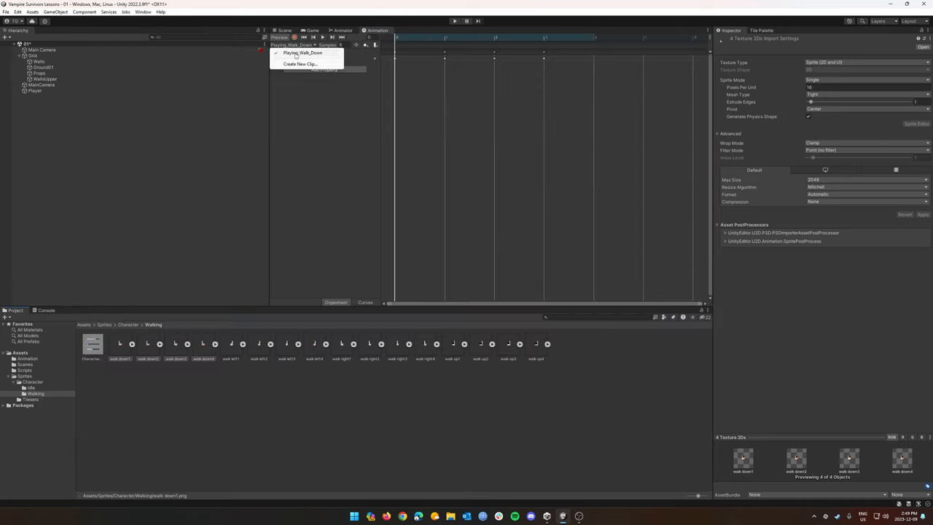
left_click(300, 64)
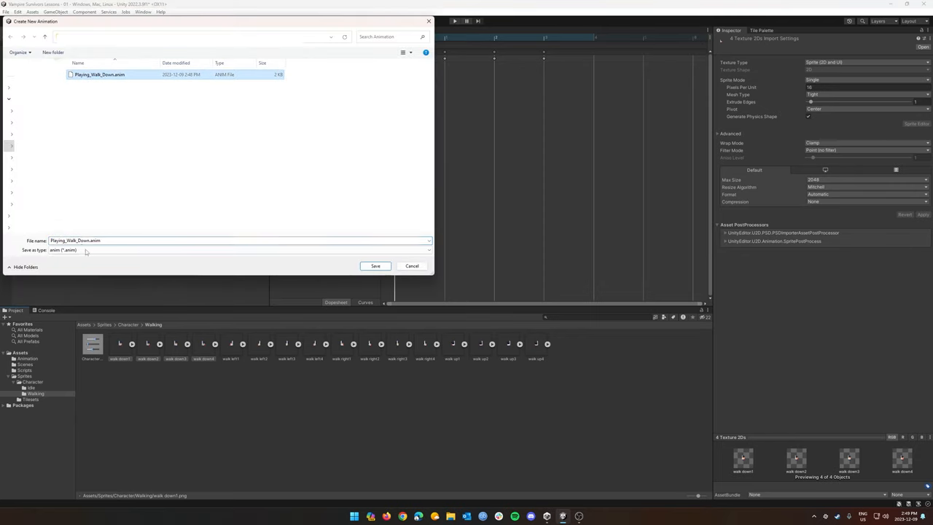
double_click(81, 241)
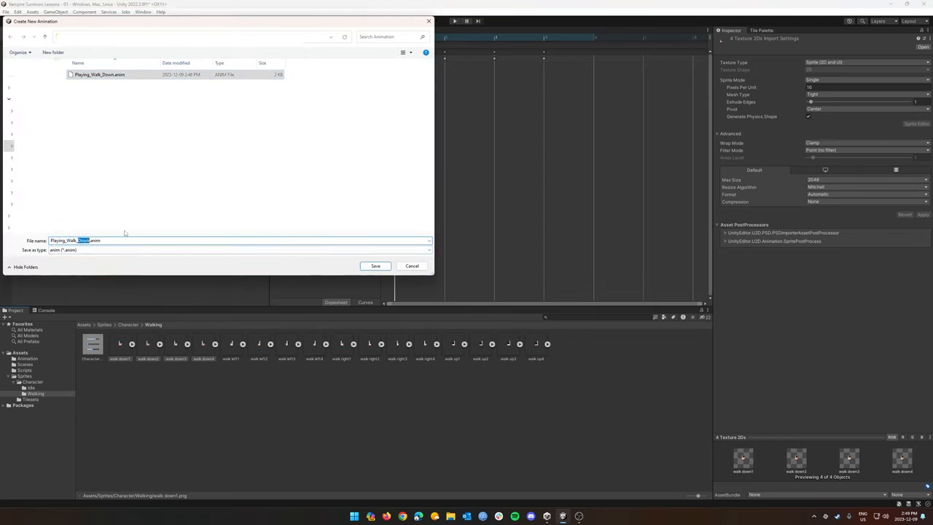
left_click(376, 265)
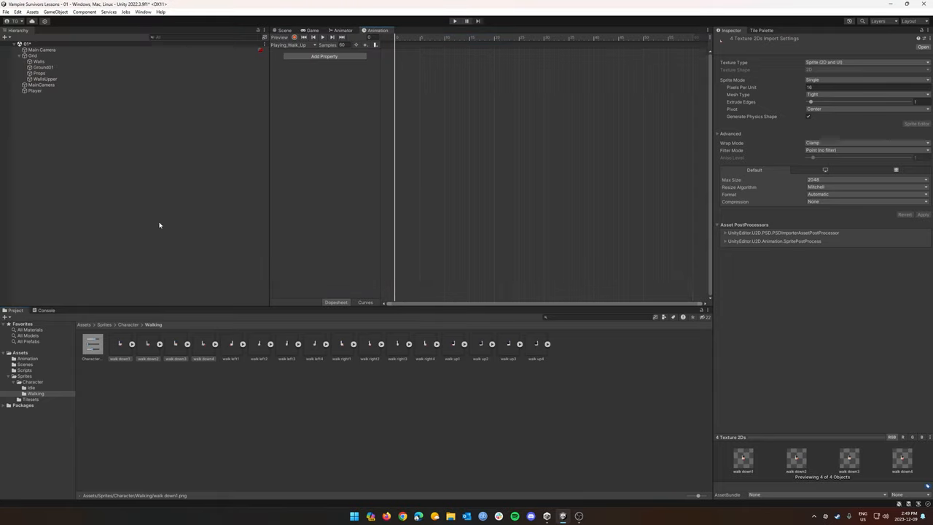
mouse_move(391, 344)
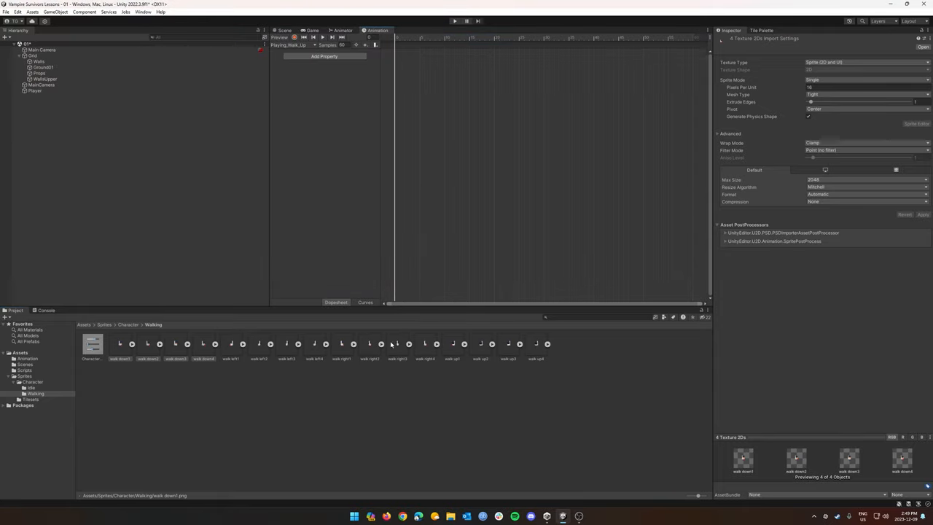
left_click(452, 359)
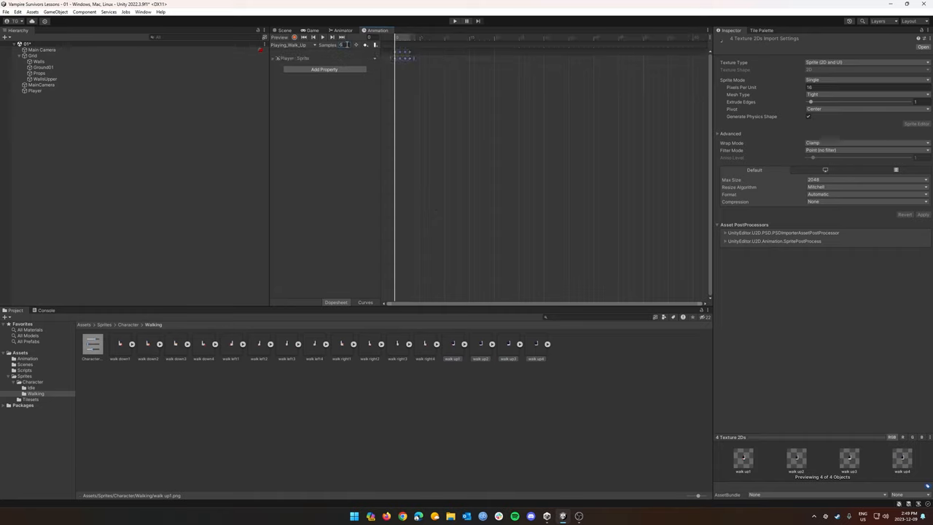
- Create and save the Playing_Walk_Right.anim clip
left_click(290, 45)
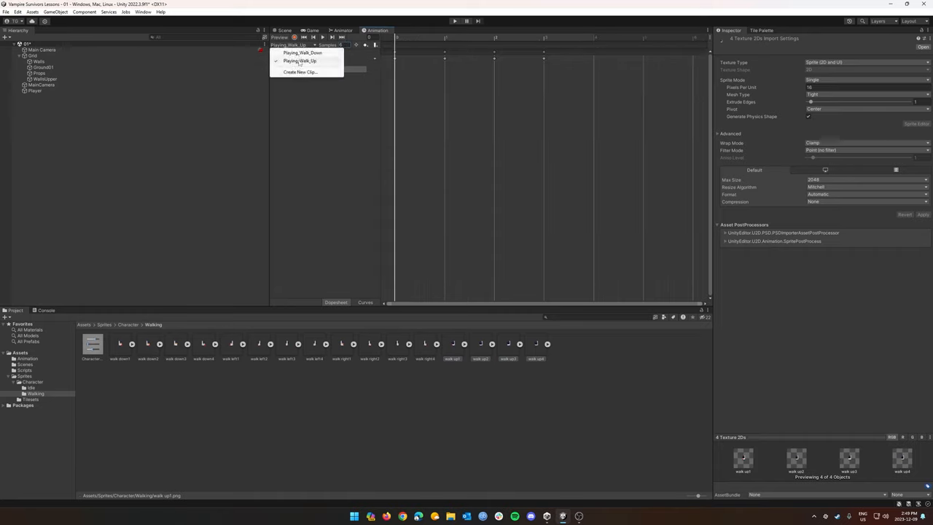
left_click(300, 72)
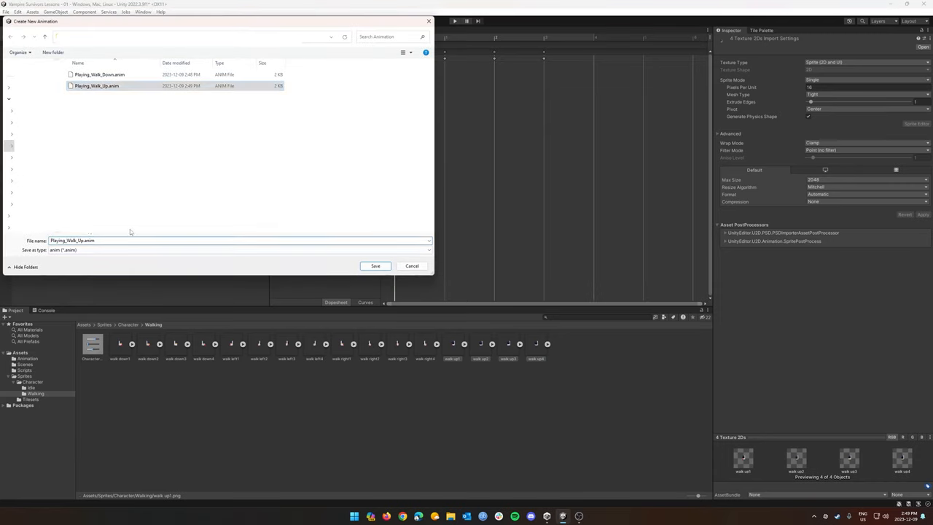
left_click(376, 266)
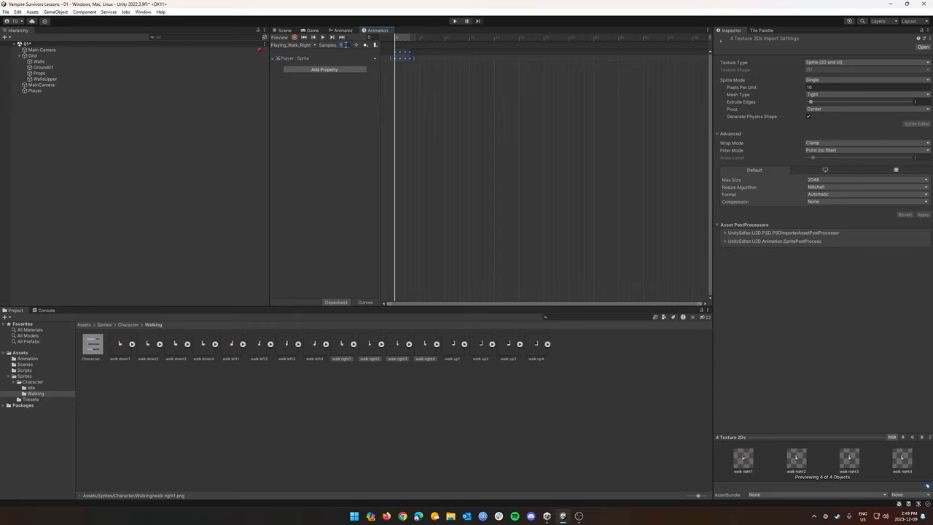
- Create and save the Playing_Walk_Left.anim clip
left_click(294, 45)
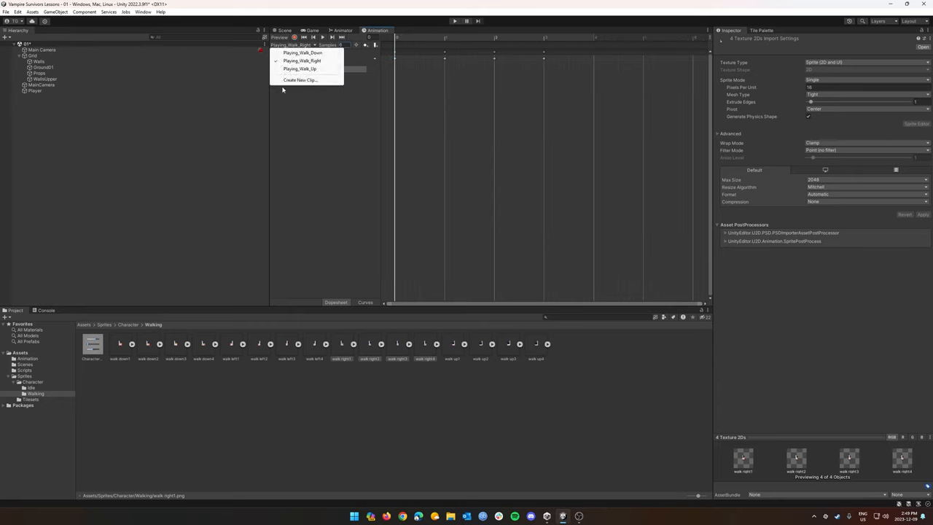
left_click(300, 79)
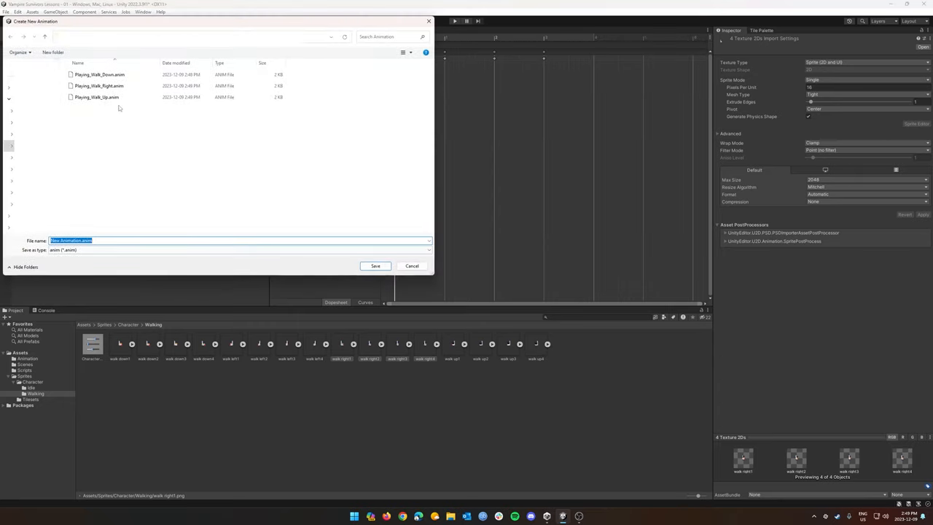
left_click(96, 96)
type("Playing_Walk_Left")
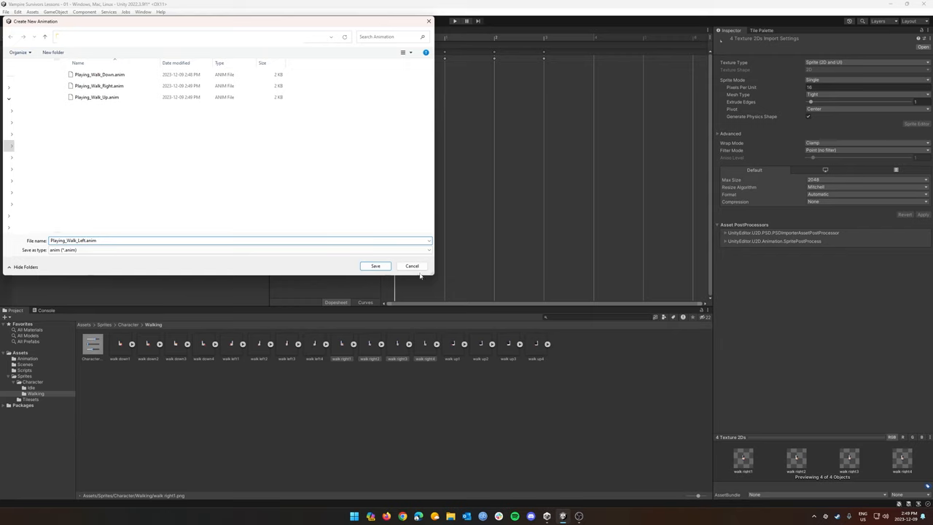
left_click(376, 266)
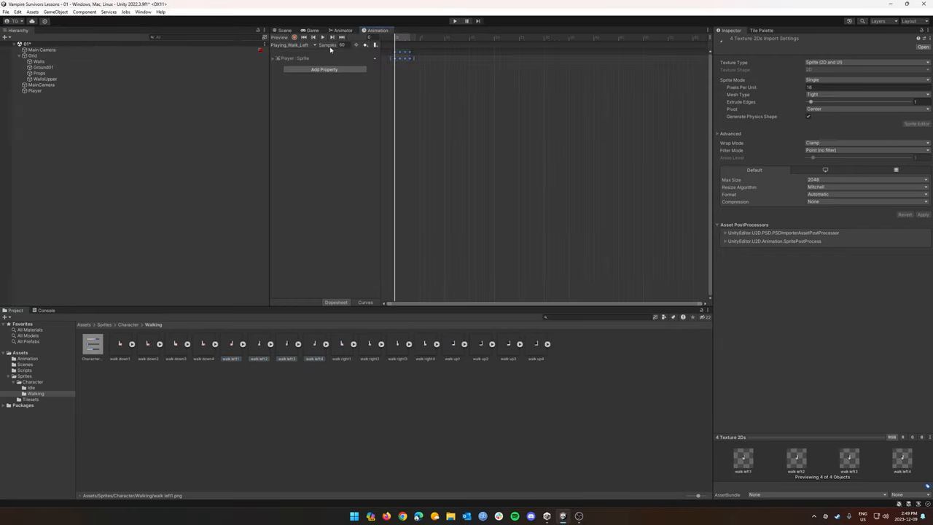
triple_click(343, 44)
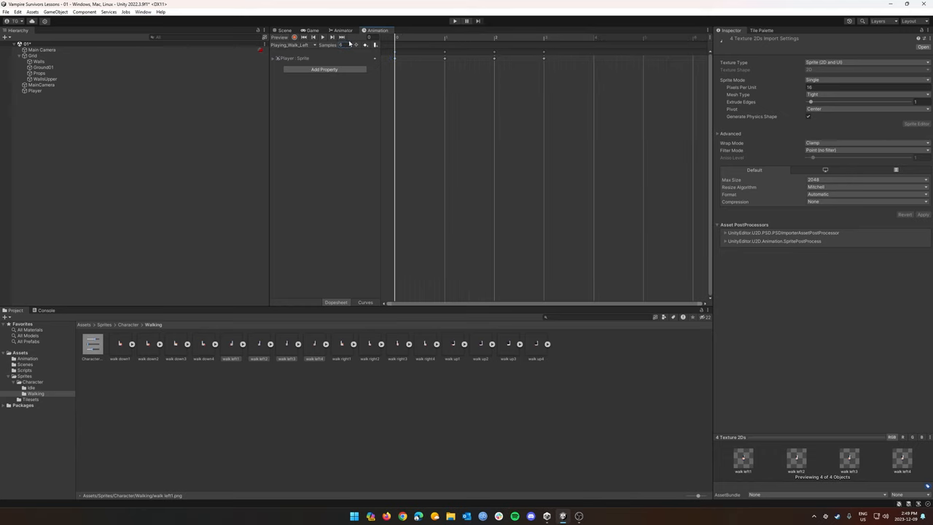
- Dock the Animation window below the scene and switch back to the Playing_Walk_Down clip
left_click(285, 29)
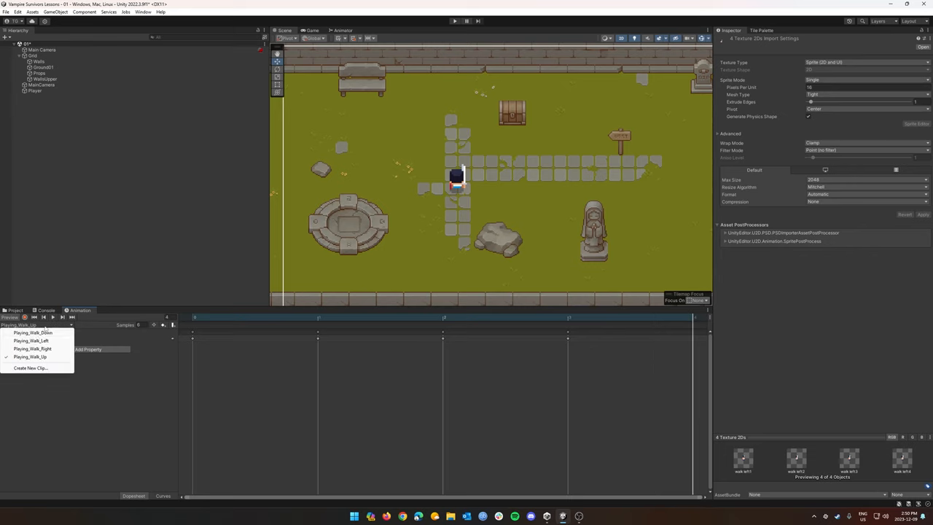
left_click(32, 332)
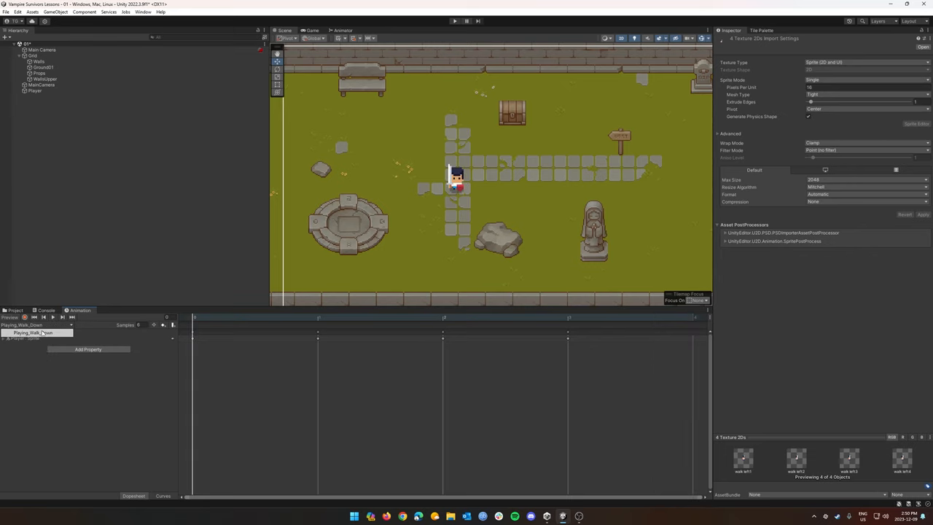
left_click(35, 90)
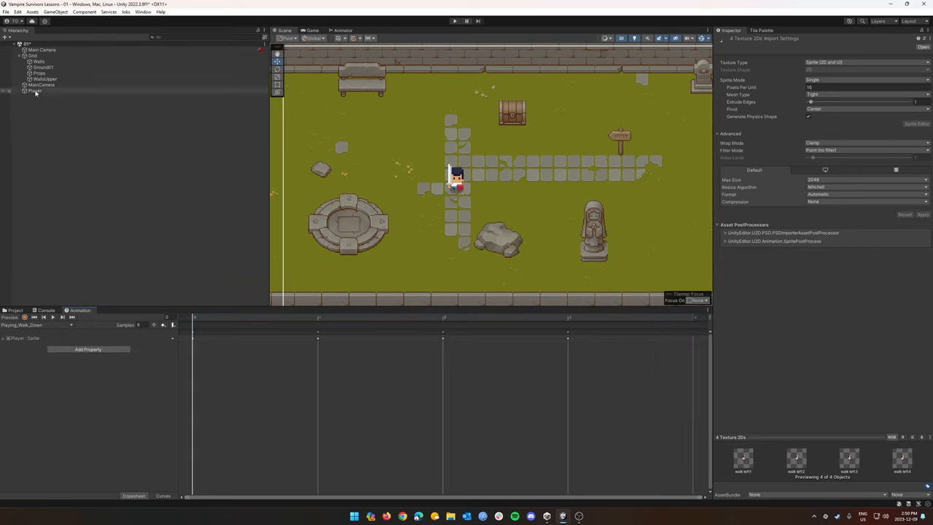
- Add a Box Collider 2D to Player and shrink it to fit the sprite
left_click(35, 91)
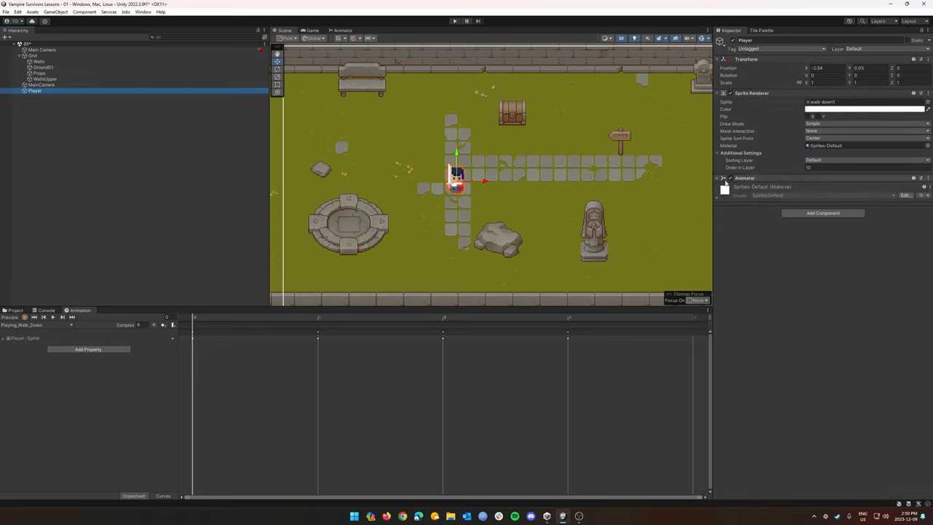
left_click(822, 213)
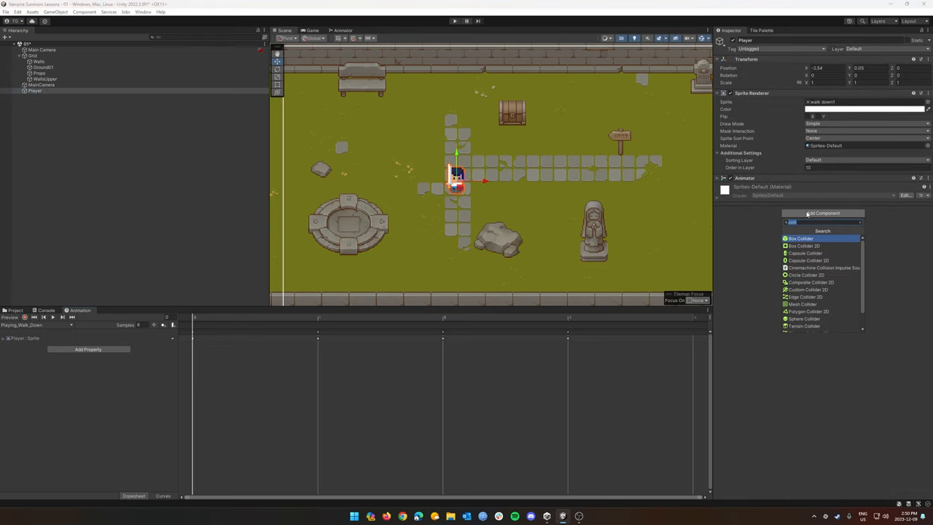
left_click(805, 245)
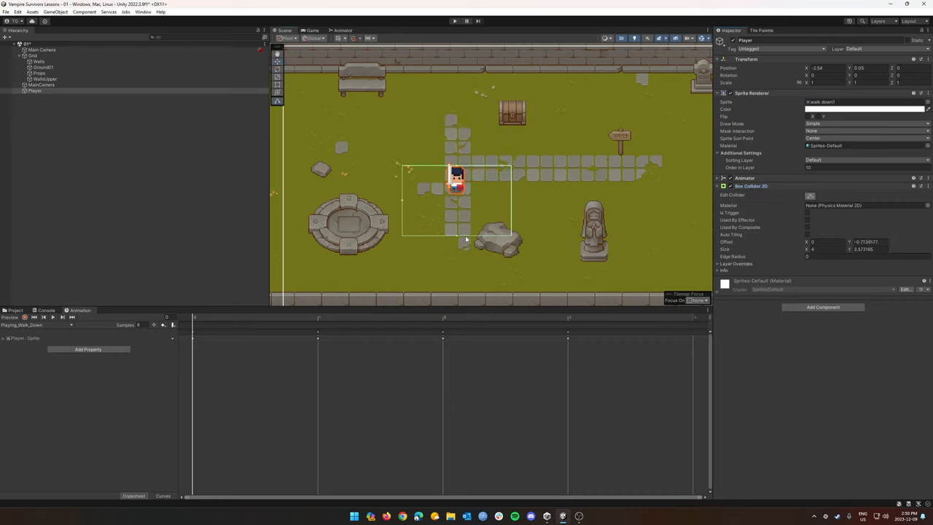
left_click_drag(465, 236, 510, 182)
type("0")
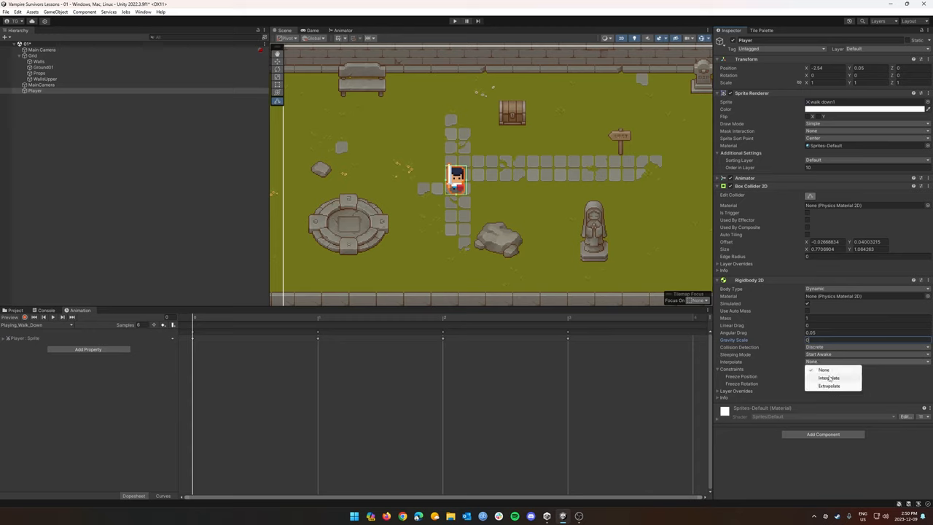
- Set the Rigidbody 2D to Interpolate and add the Player Controller script
left_click(828, 378)
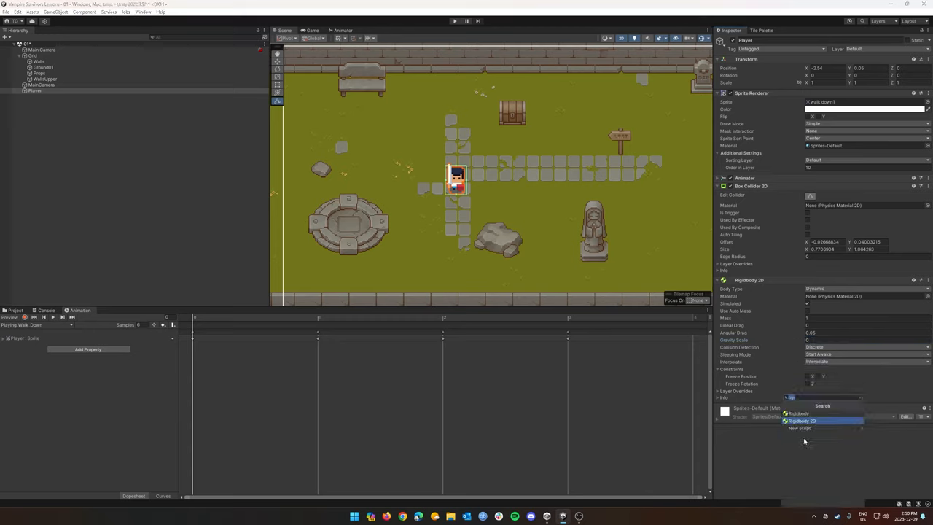
type("play")
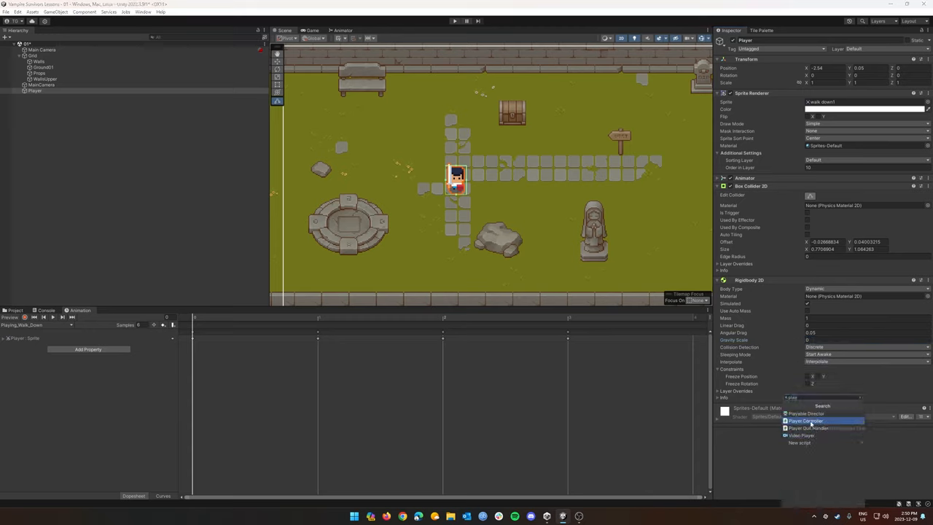
left_click(804, 421)
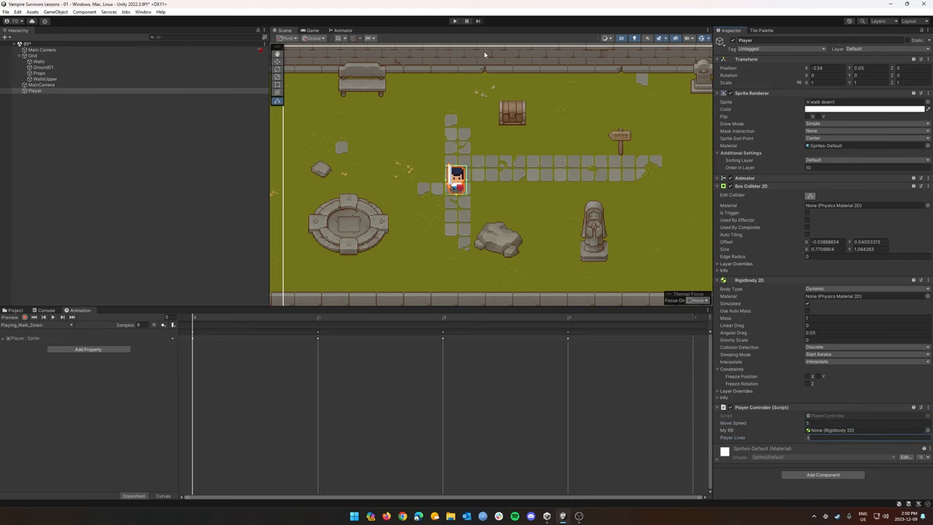
left_click(455, 20)
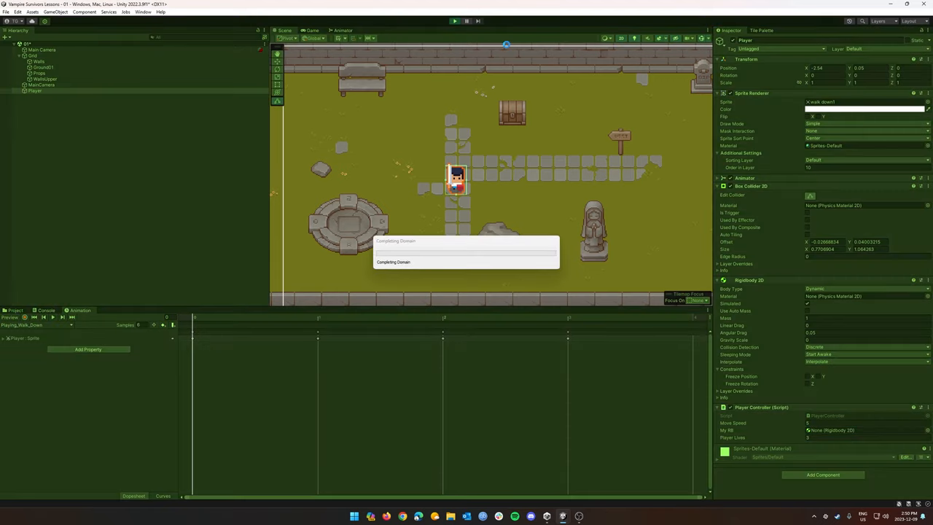
left_click(455, 20)
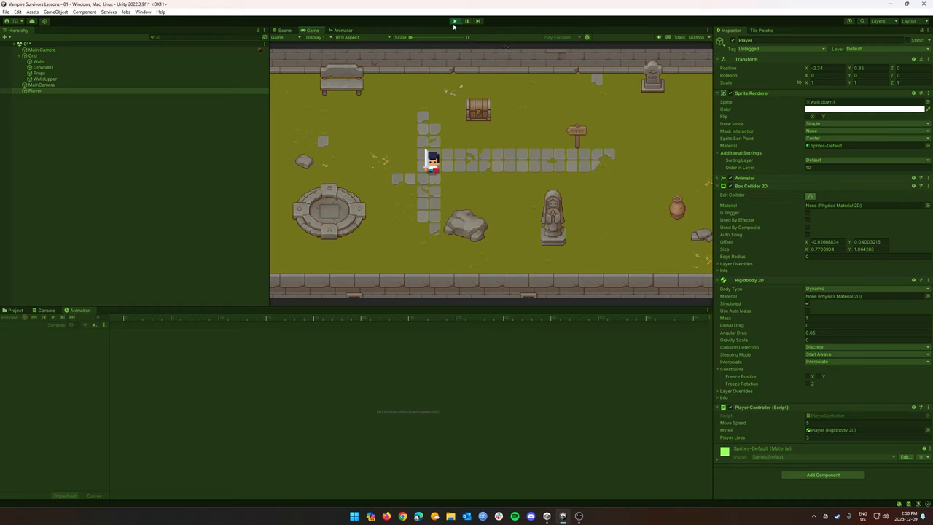
left_click(455, 22)
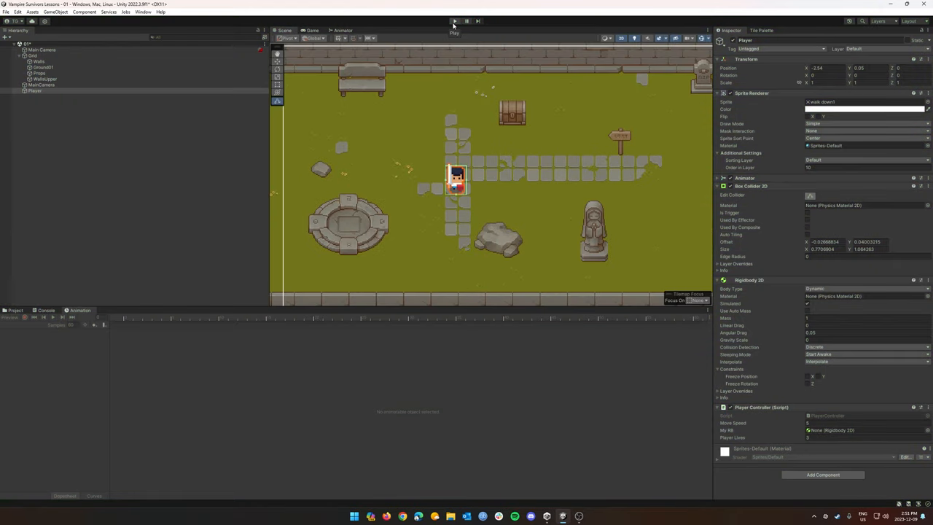